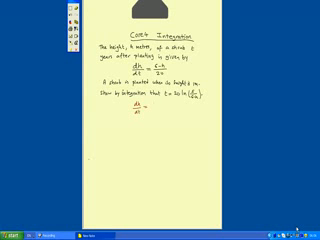
type("C-h")
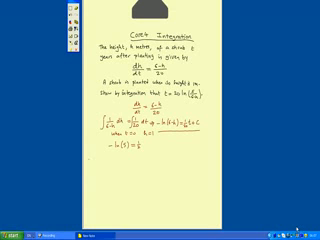
type("=0")
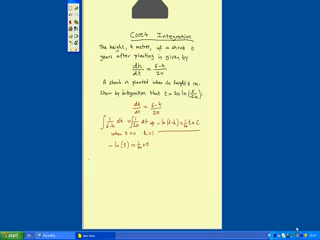
type("+C-")
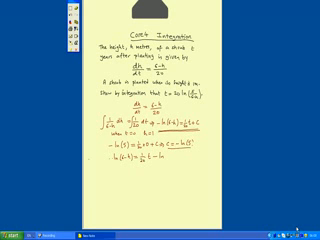
type("5")
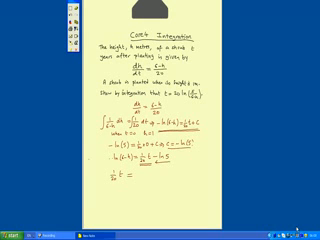
type("ln5 -")
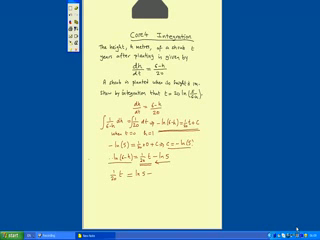
type("ln6")
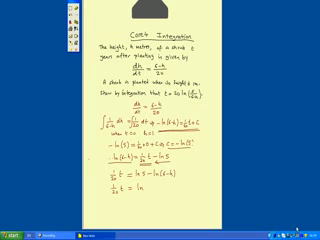
type("(5/(6-h")
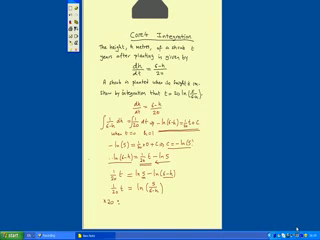
type("t =")
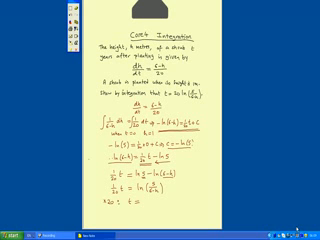
type("20l")
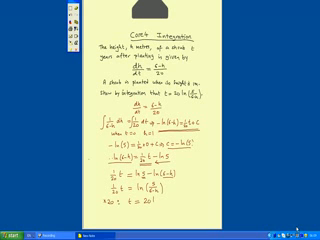